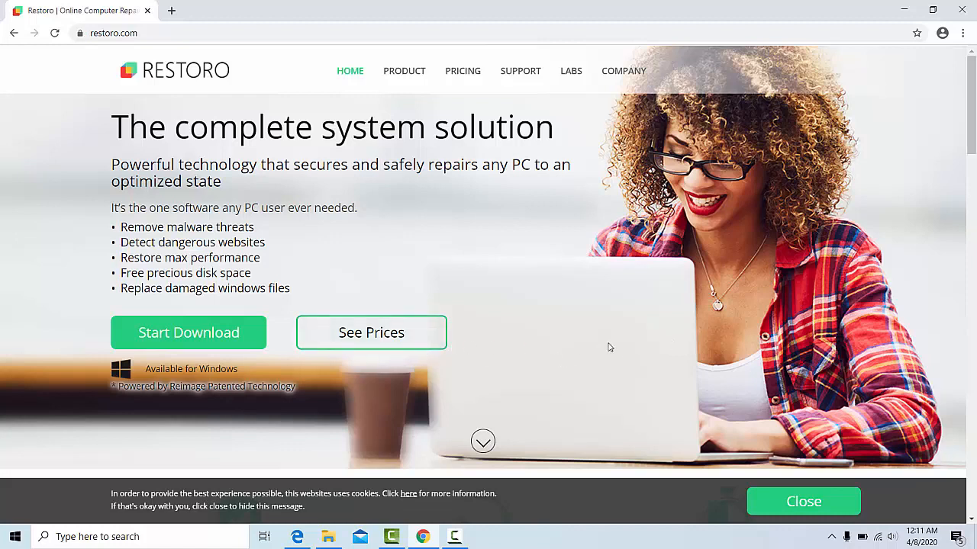
mouse_move(559, 396)
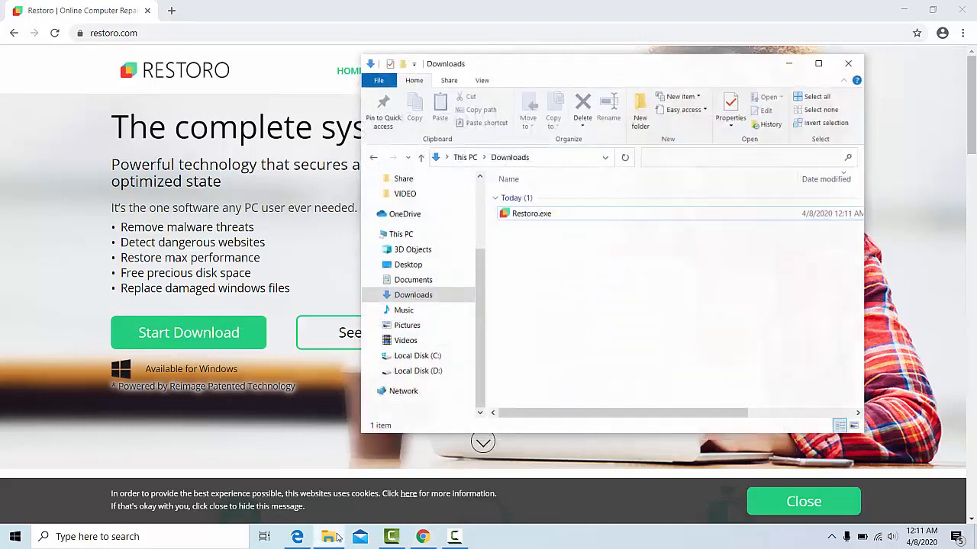
Step: Select the downloaded Restoro.exe installer in the Downloads folder
click(531, 210)
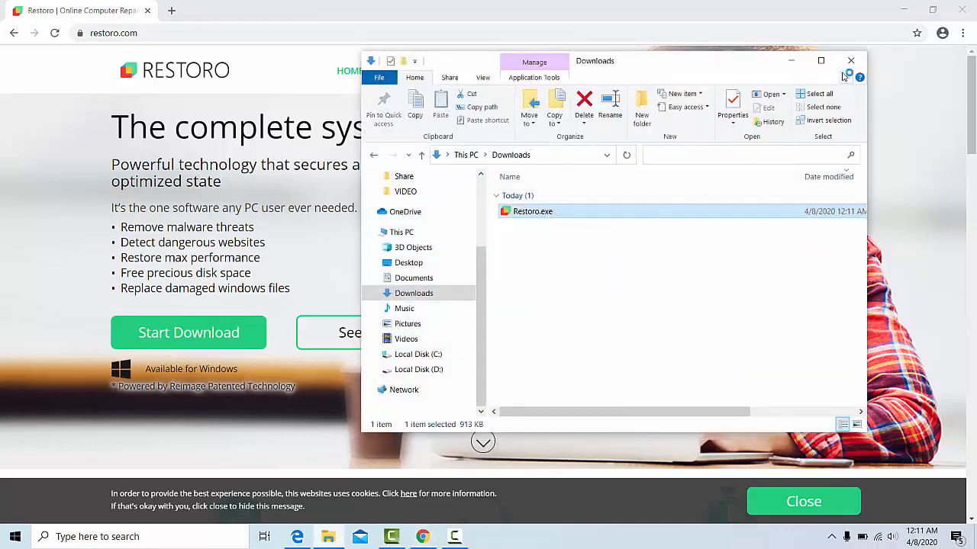
Step: Launch Restoro.exe, let it install, and review Your PC Profile while the scan analyses
double_click(532, 211)
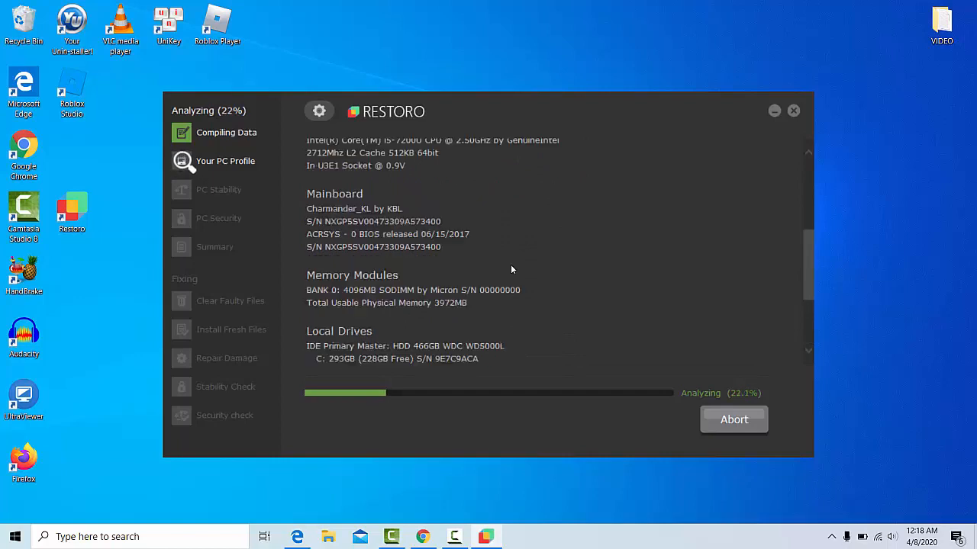
scroll(down, 3)
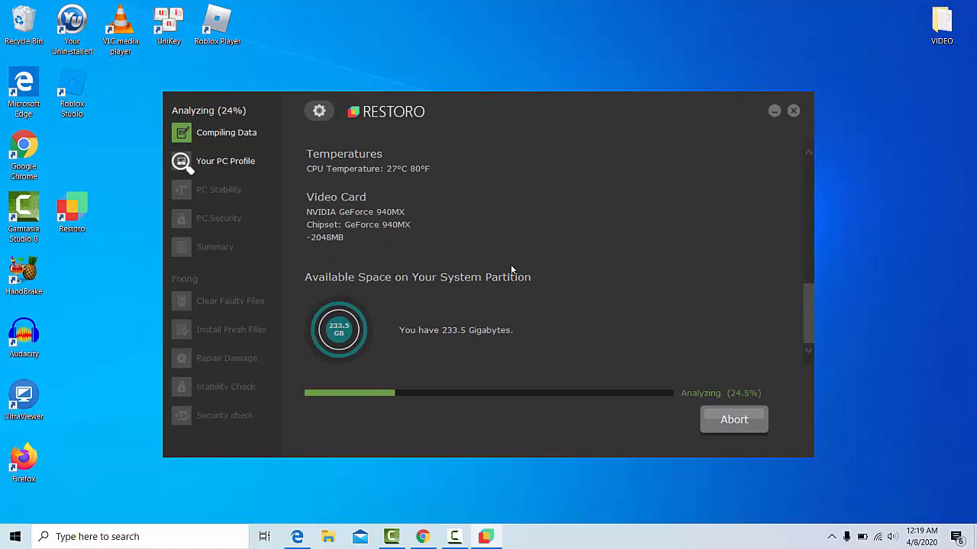
scroll(down, 3)
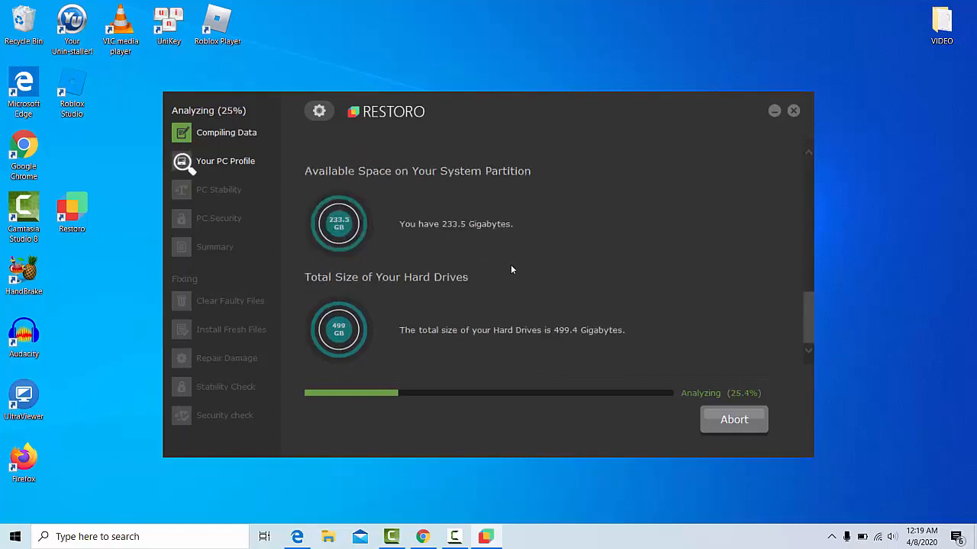
scroll(down, 3)
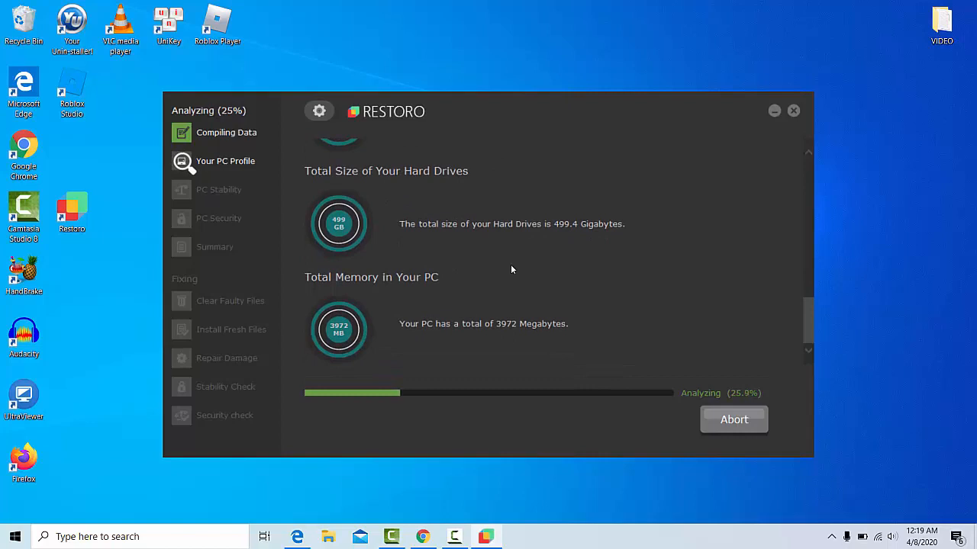